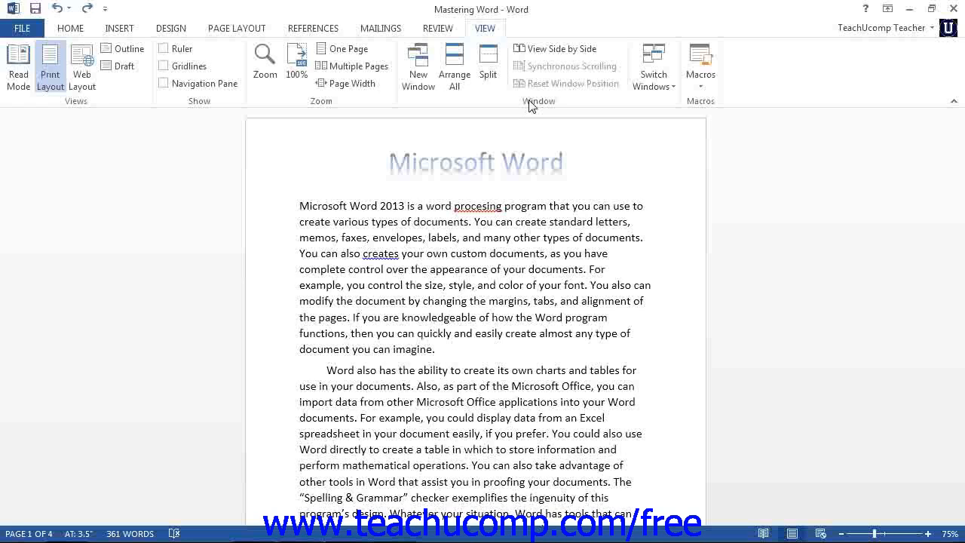
mouse_move(419, 63)
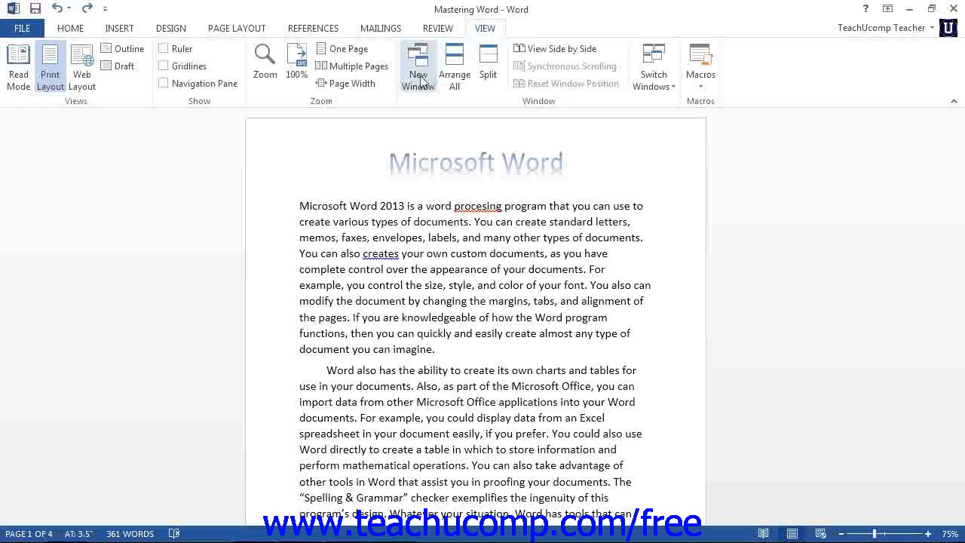
mouse_move(418, 64)
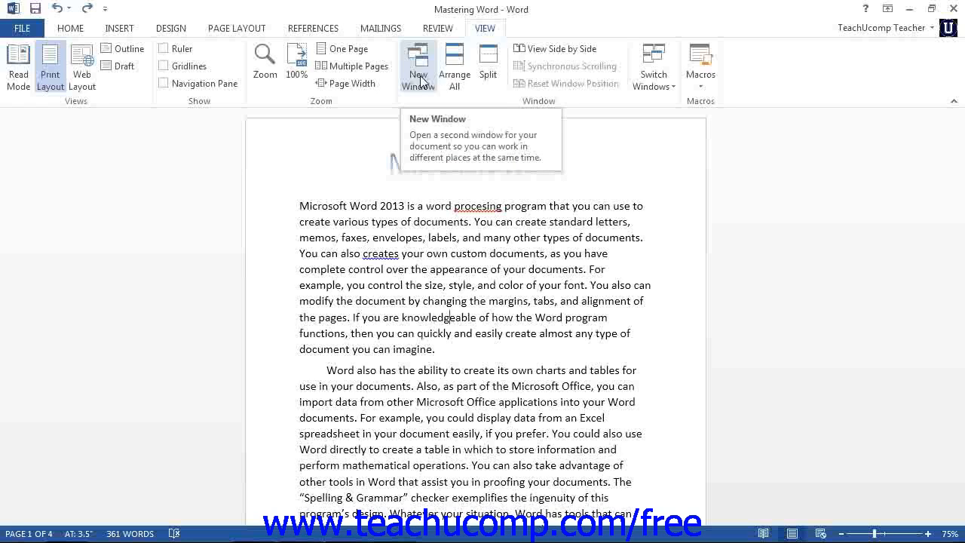
mouse_move(456, 63)
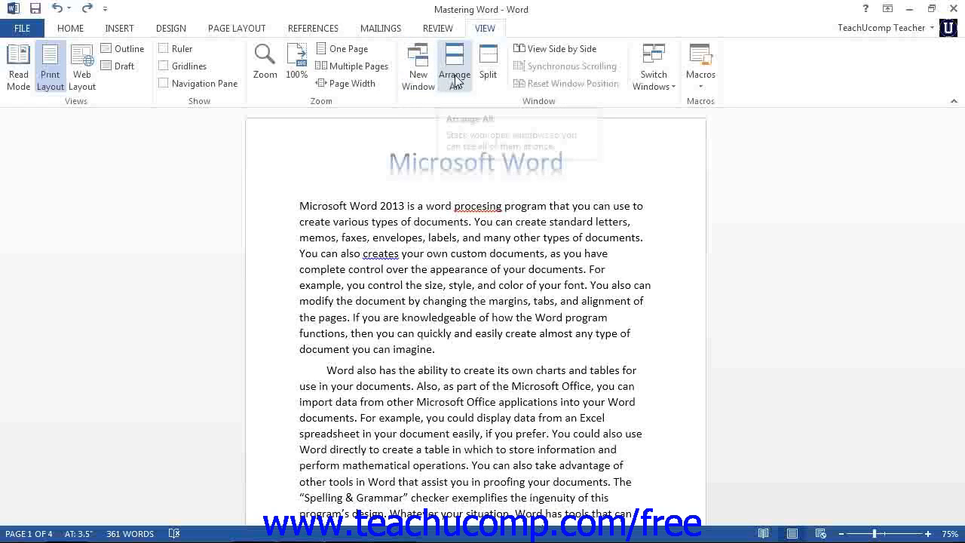
Start splitting the Mastering Word window into two panes from the Window group.
click(455, 64)
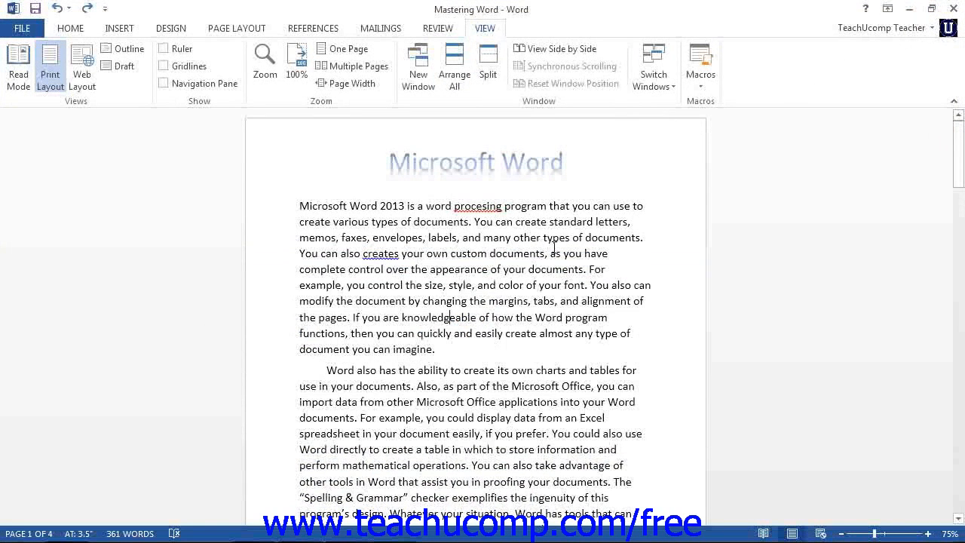
click(488, 63)
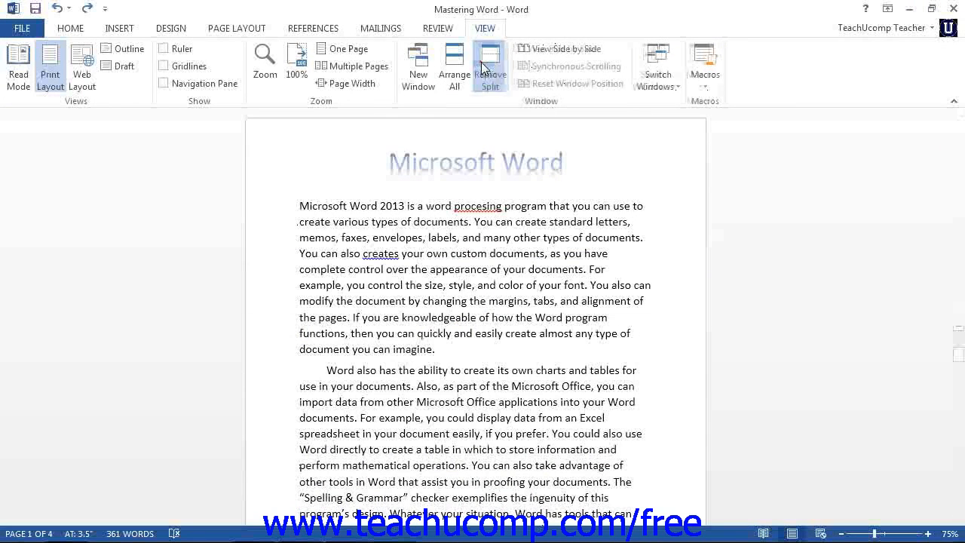
Place the split bar in the document, then remove the split to return to one pane.
click(489, 67)
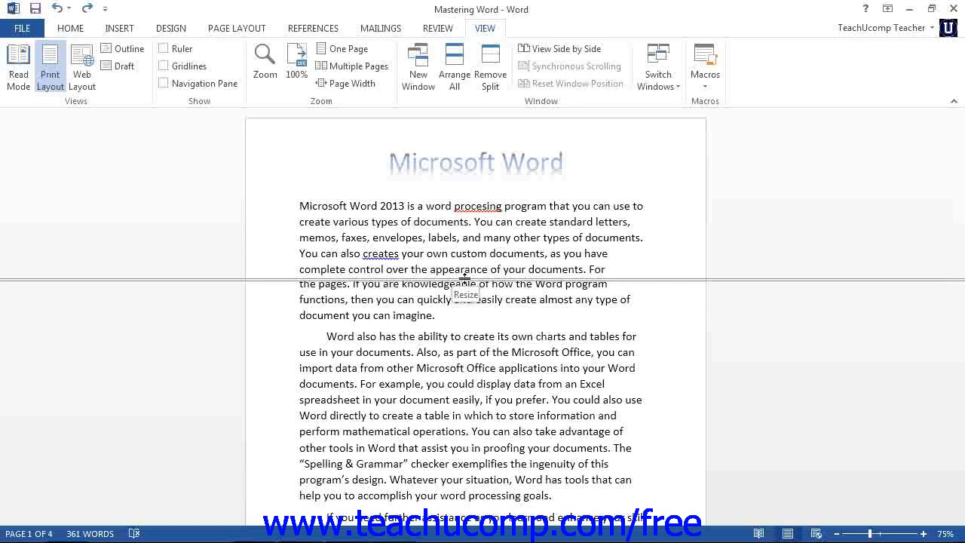
click(490, 67)
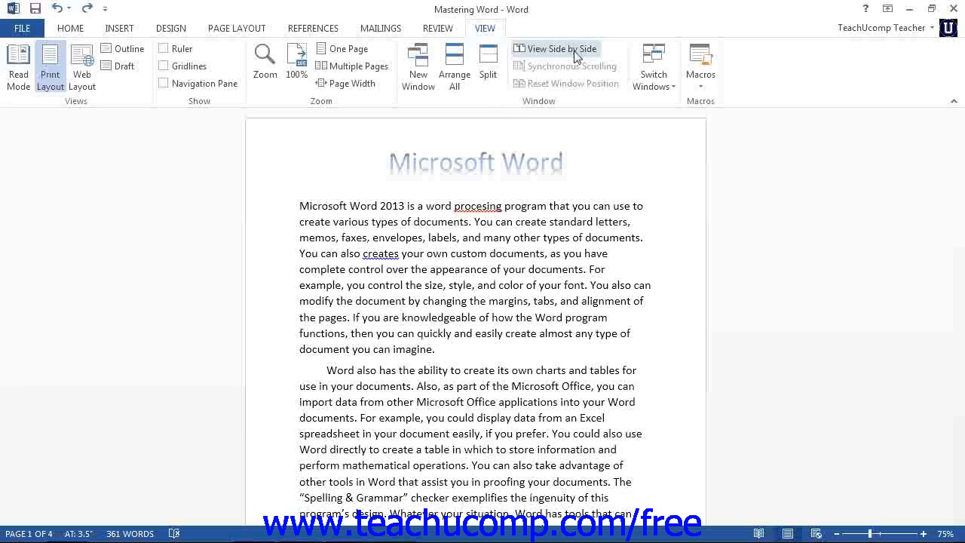
mouse_move(560, 49)
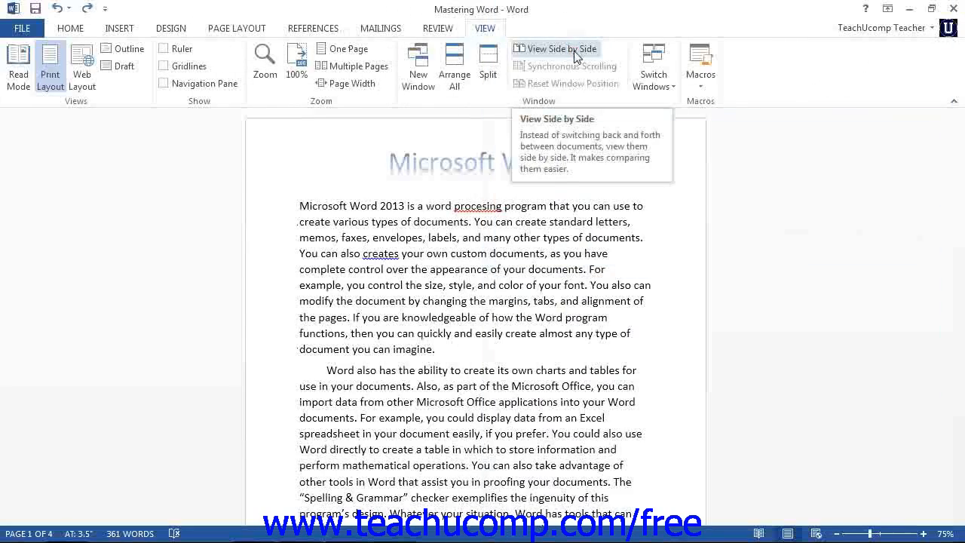
Show Mastering Word and the Charitable Contributions transcript side by side.
click(555, 48)
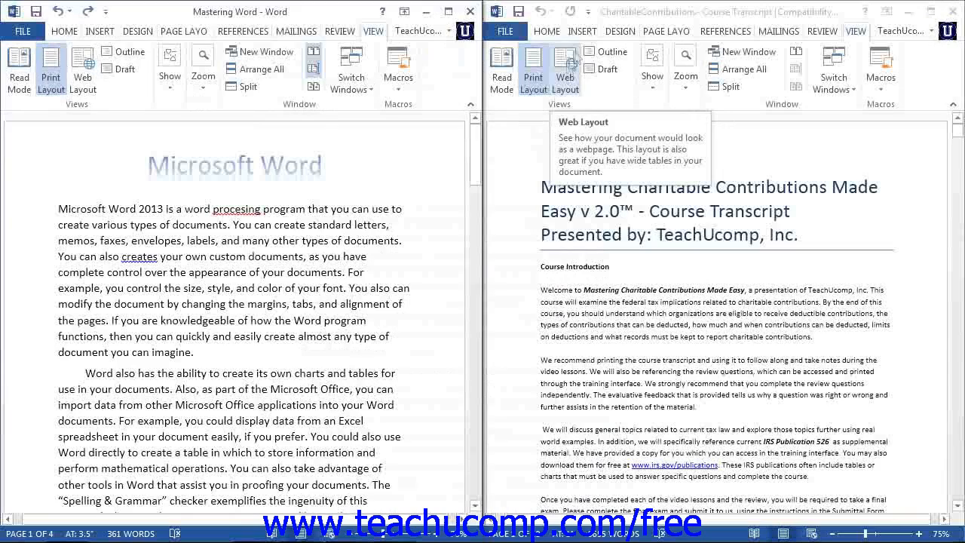
mouse_move(537, 312)
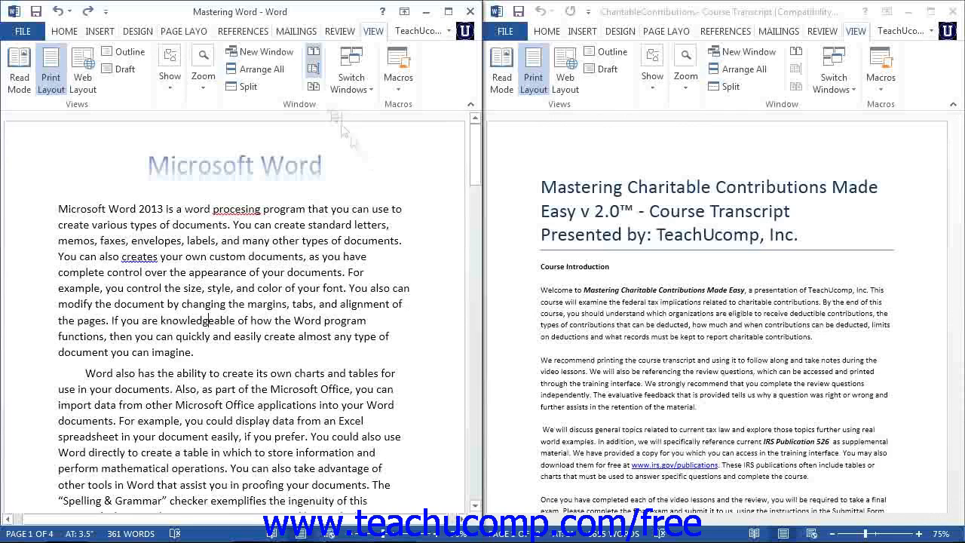
mouse_move(314, 69)
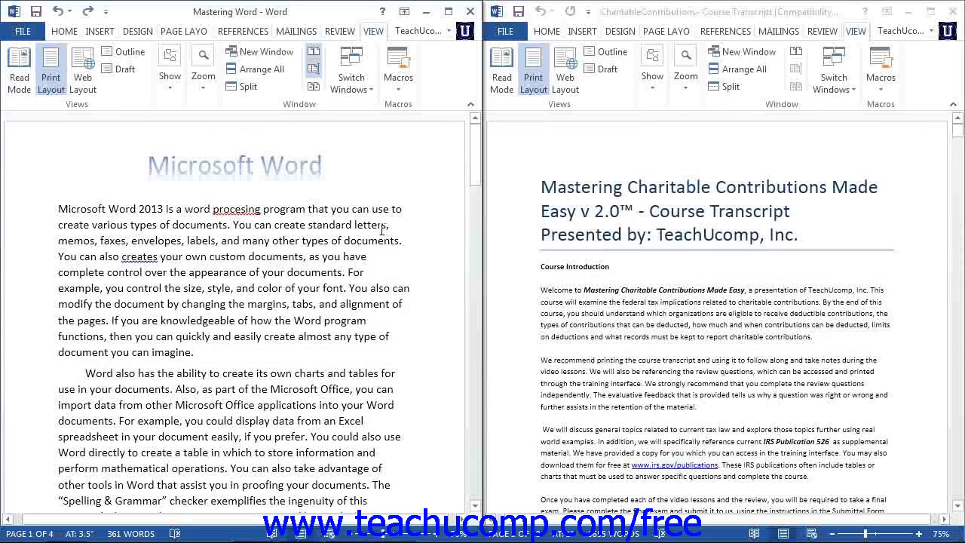
mouse_move(395, 229)
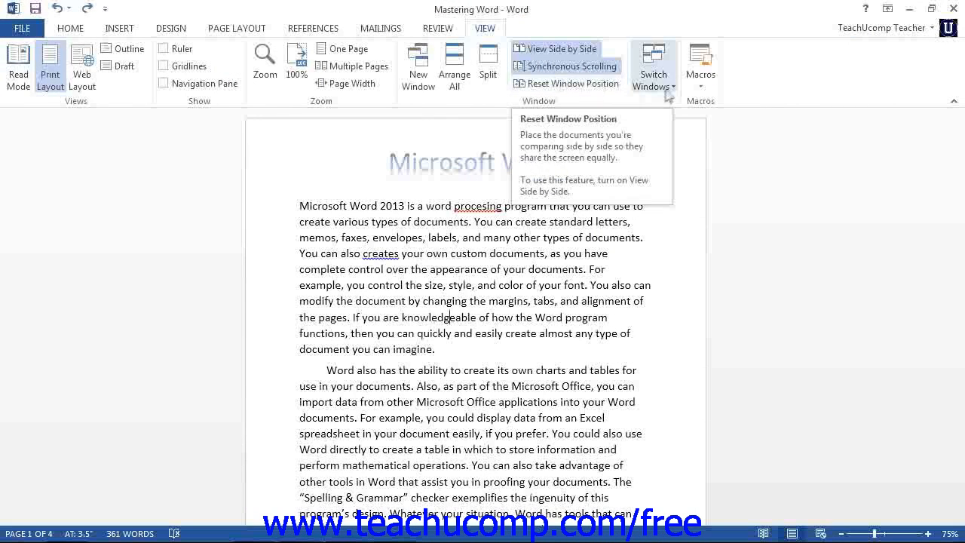
mouse_move(655, 72)
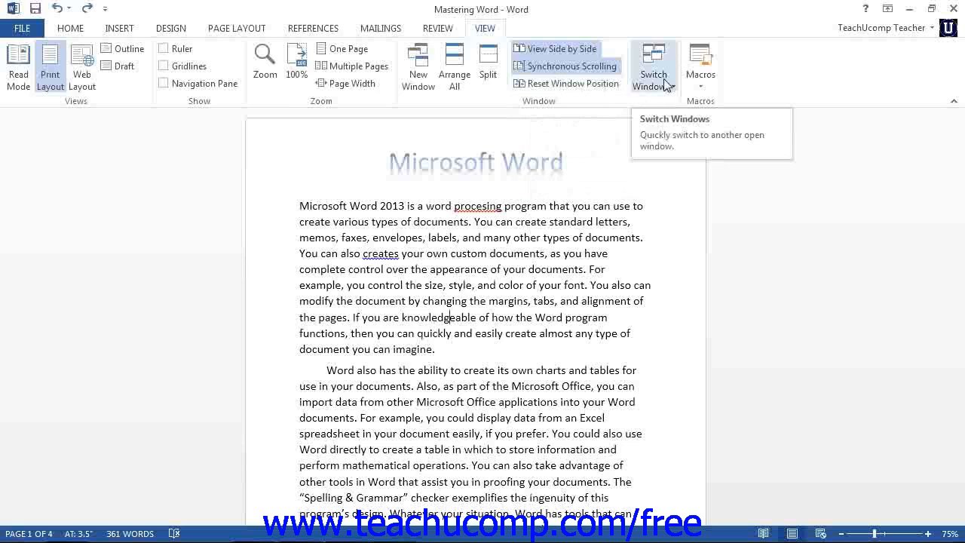
Show the Switch Windows list of open documents with Mastering Word checked.
click(653, 67)
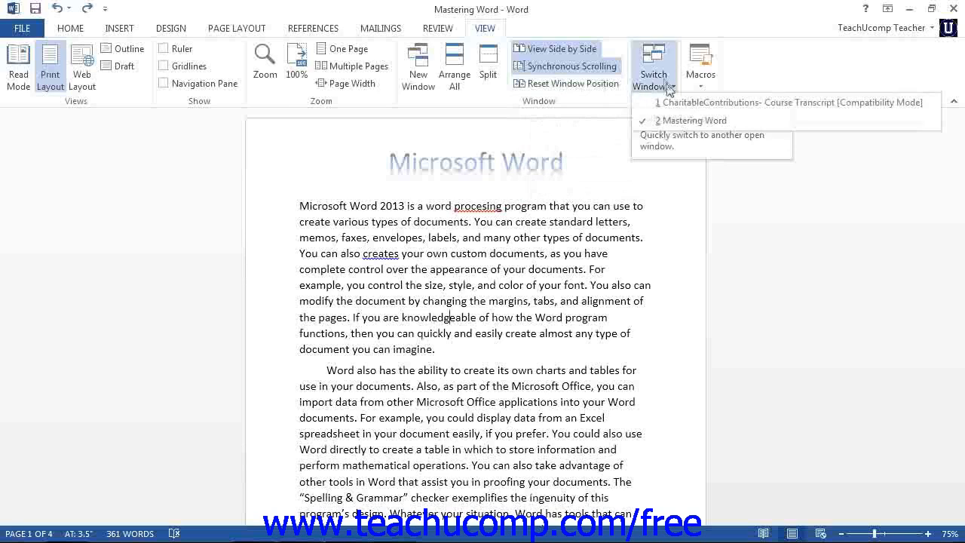
mouse_move(666, 86)
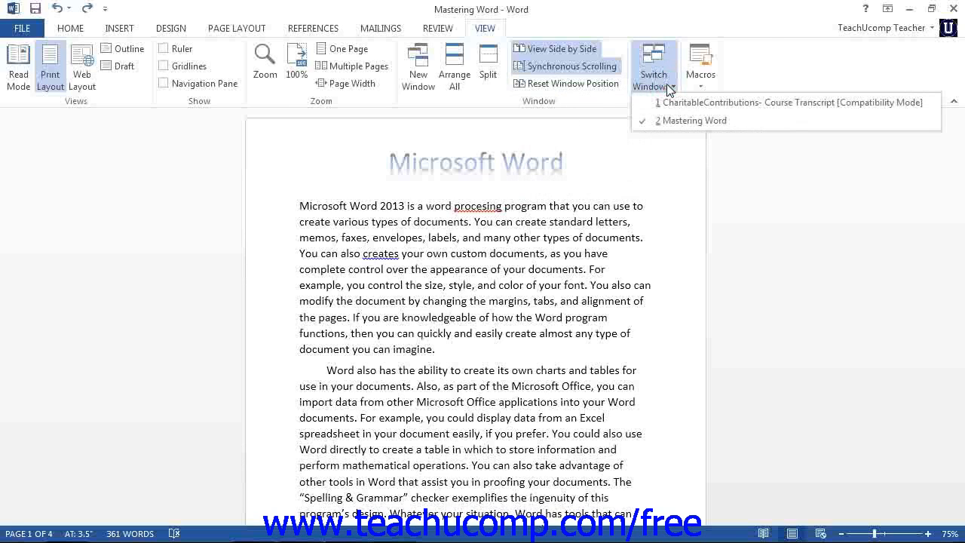